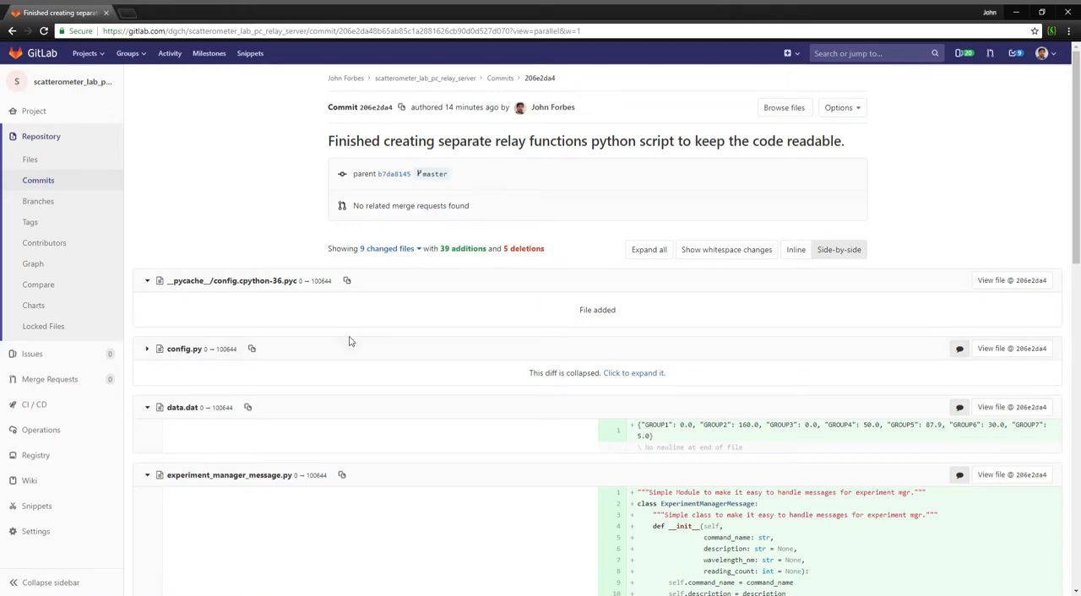
Collapse the data.dat and experiment_manager_message.py diffs, leaving sandbox.py's diff visible.
scroll("down", 3)
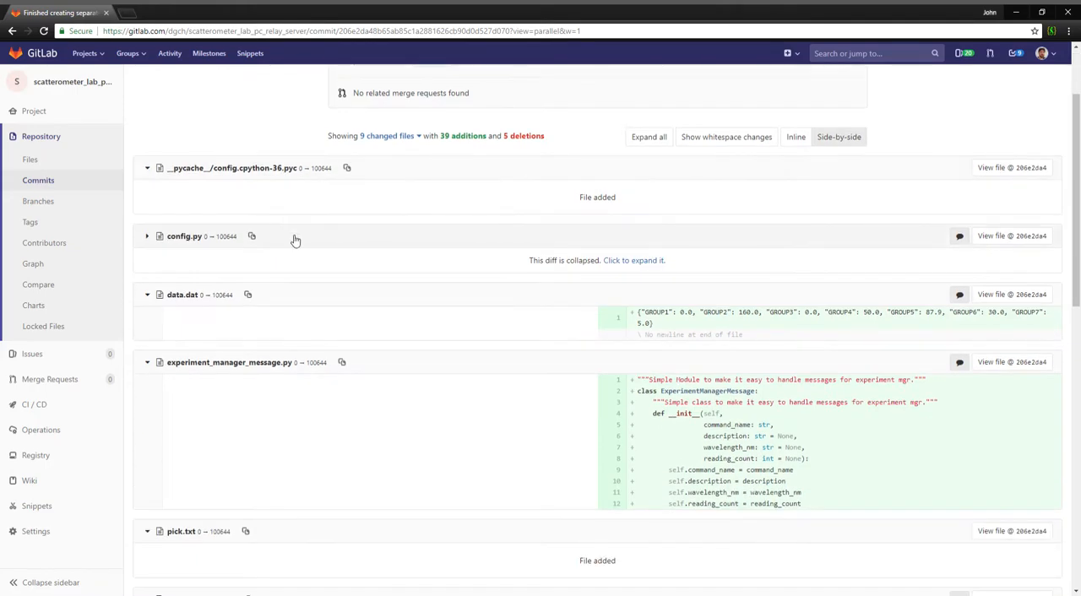
mouse_move(578, 534)
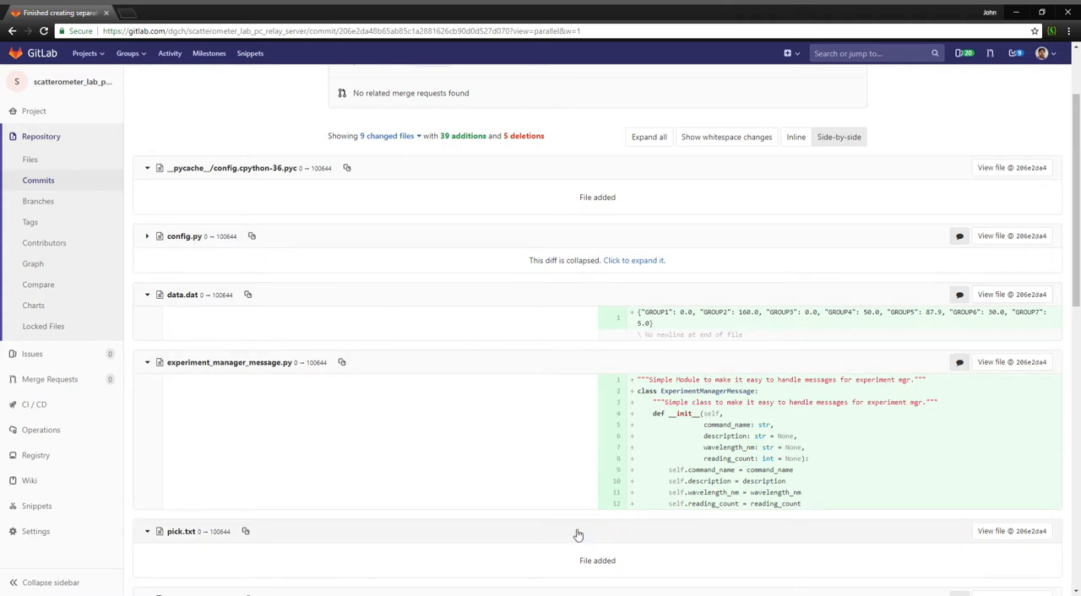
mouse_move(599, 319)
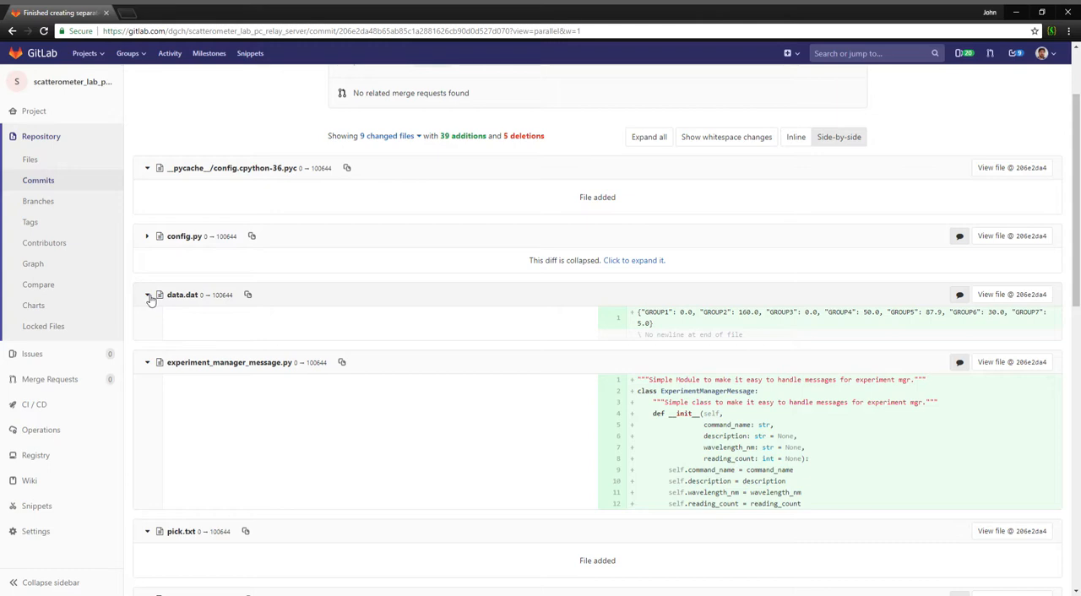
left_click(147, 294)
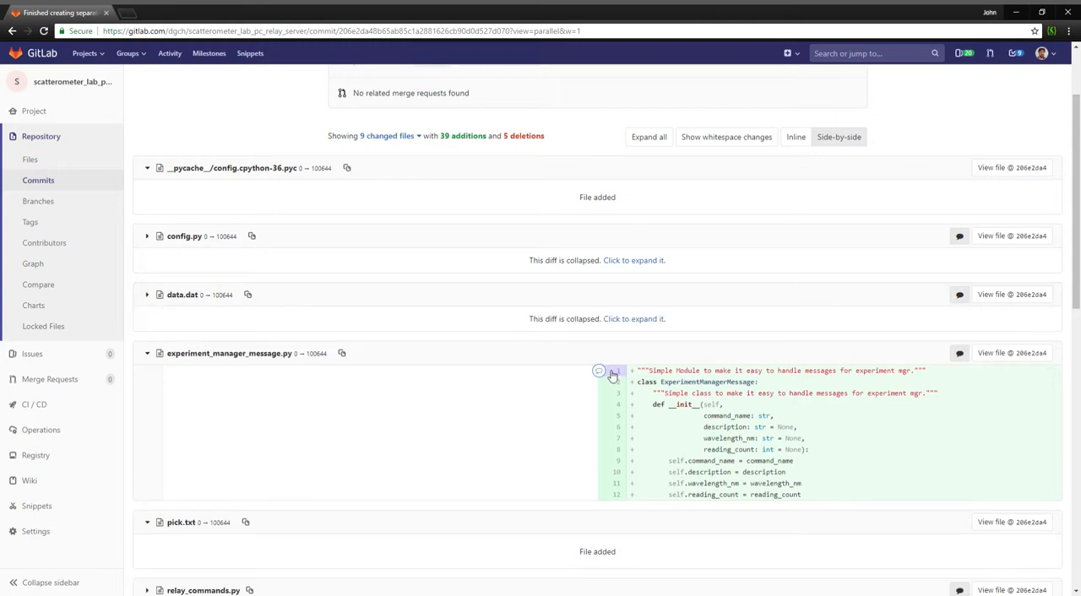
scroll("down", 3)
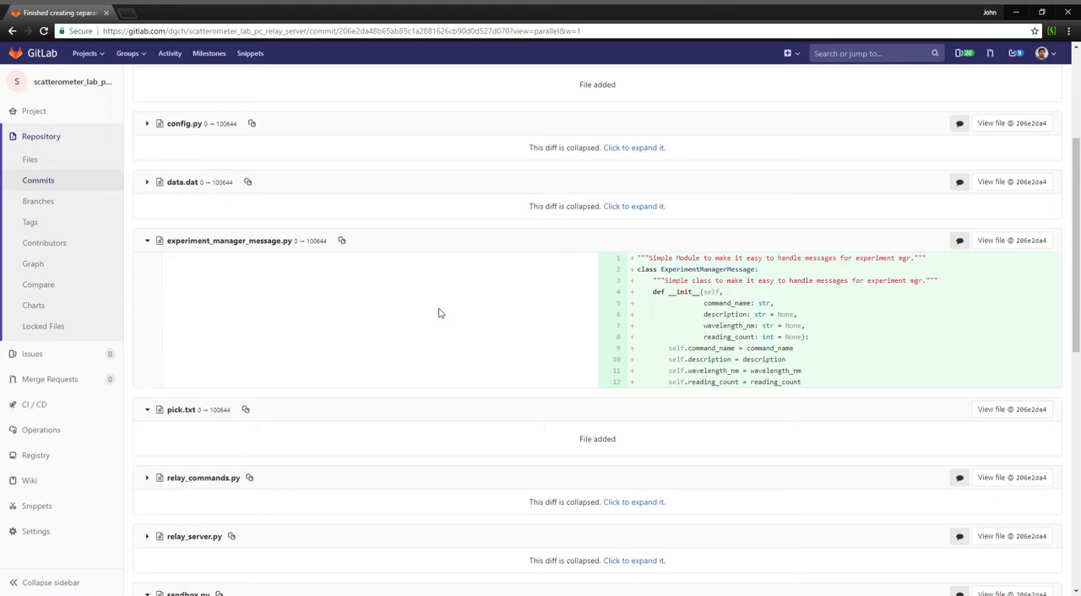
mouse_move(462, 299)
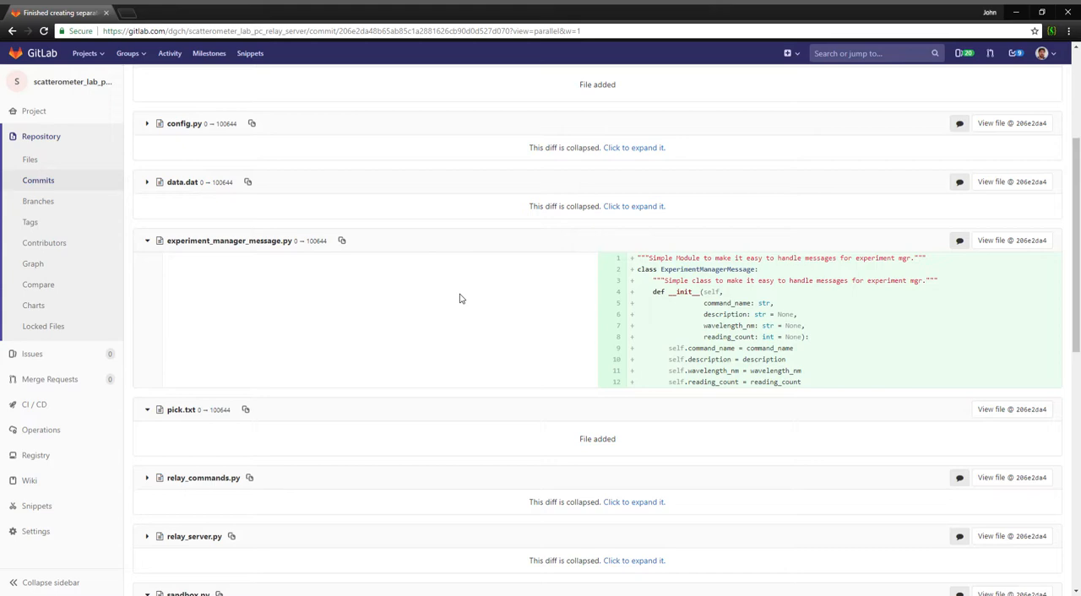
mouse_move(517, 321)
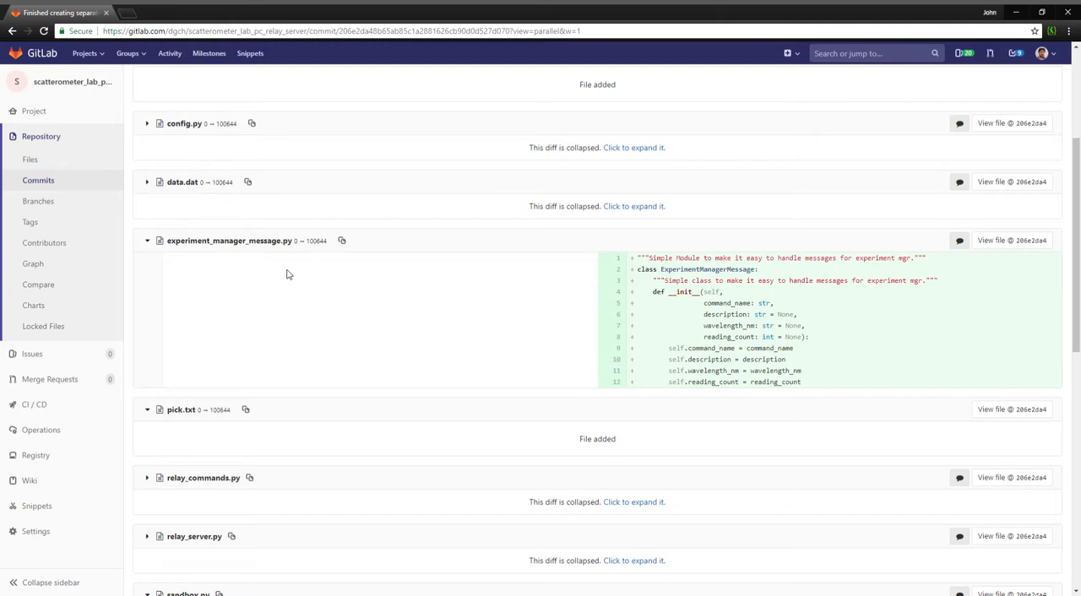
mouse_move(172, 284)
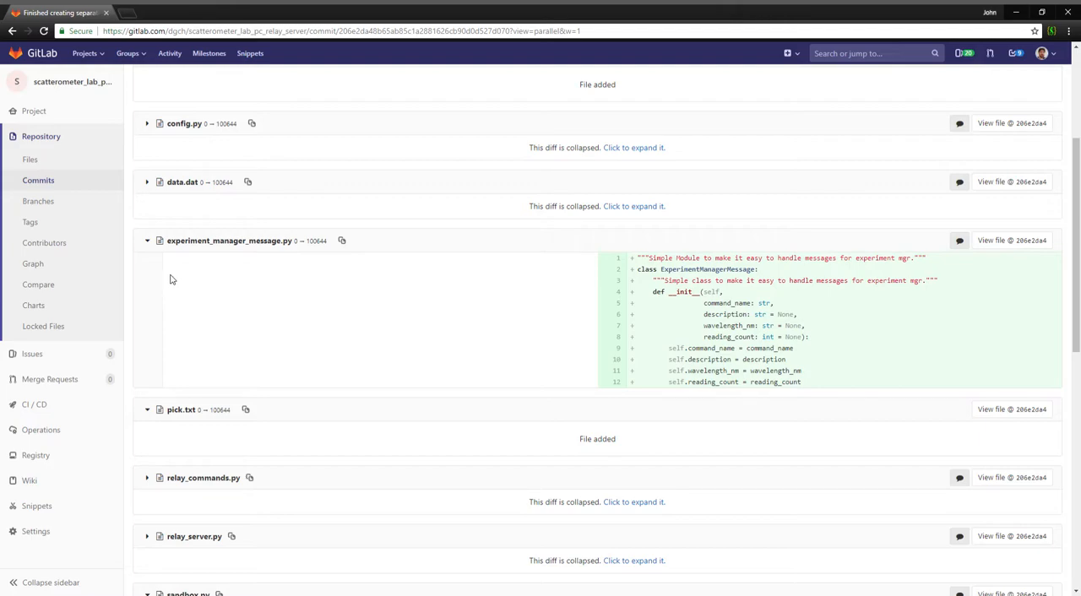
left_click(146, 239)
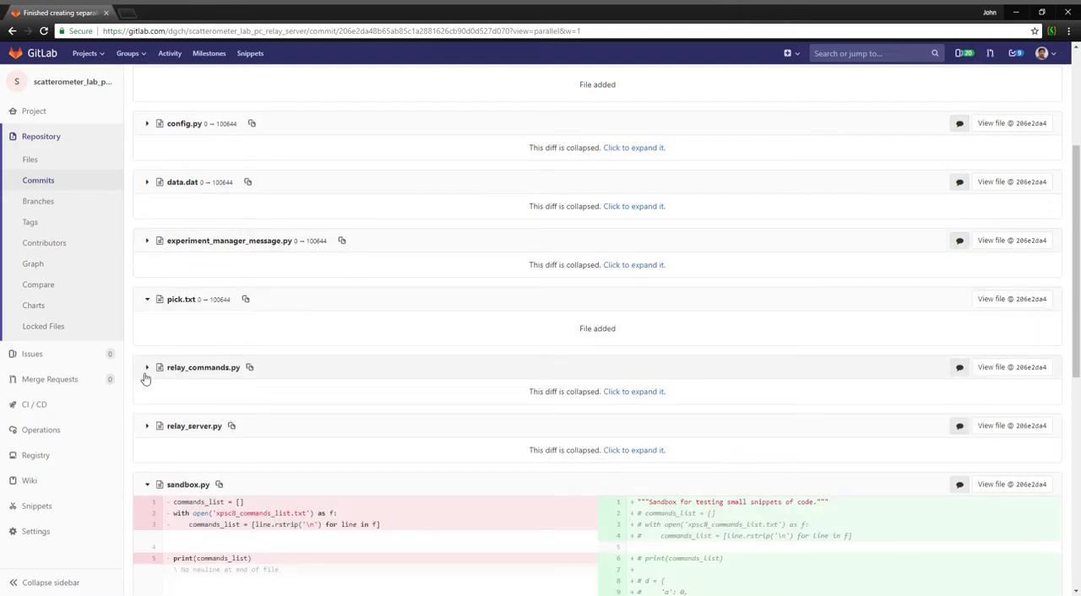
Expand relay_commands.py and read through its removed test functions, new command functions and FUNCTIONS_DICT.
left_click(145, 368)
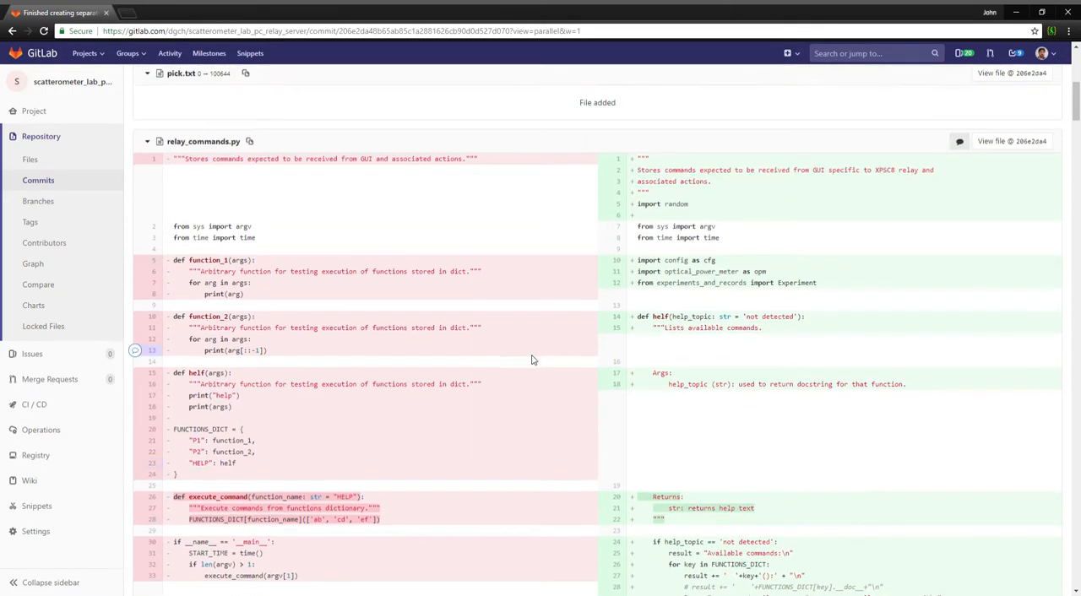
scroll("down", 3)
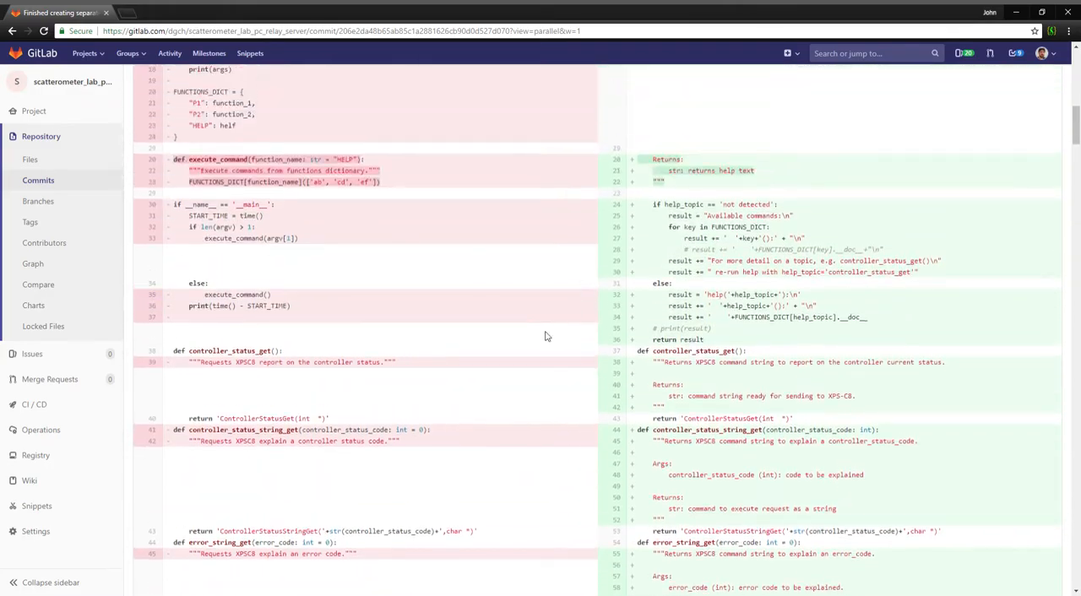
scroll("down", 3)
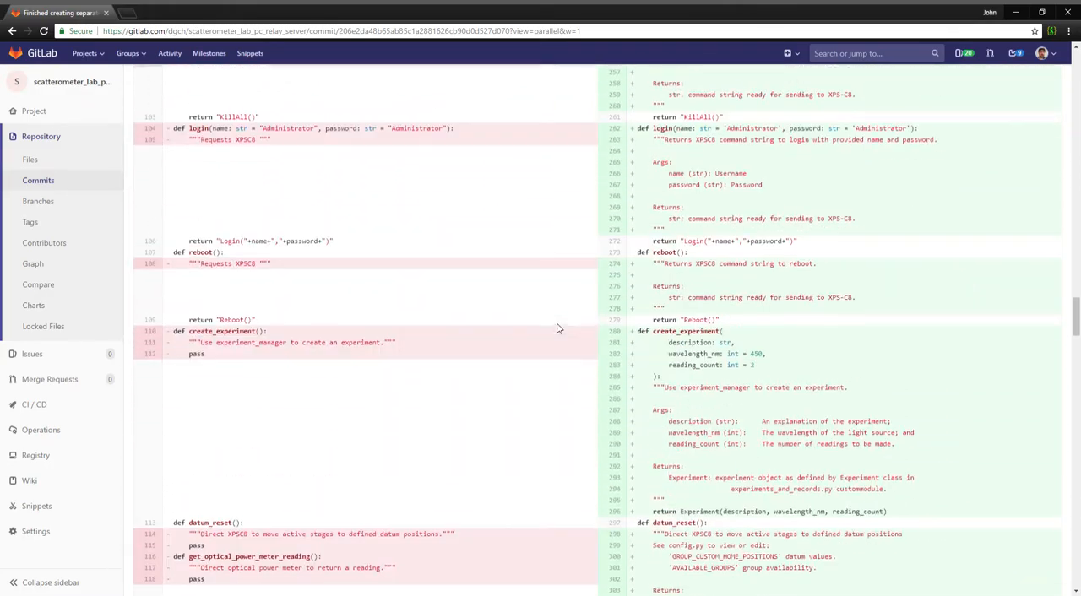
scroll("down", 3)
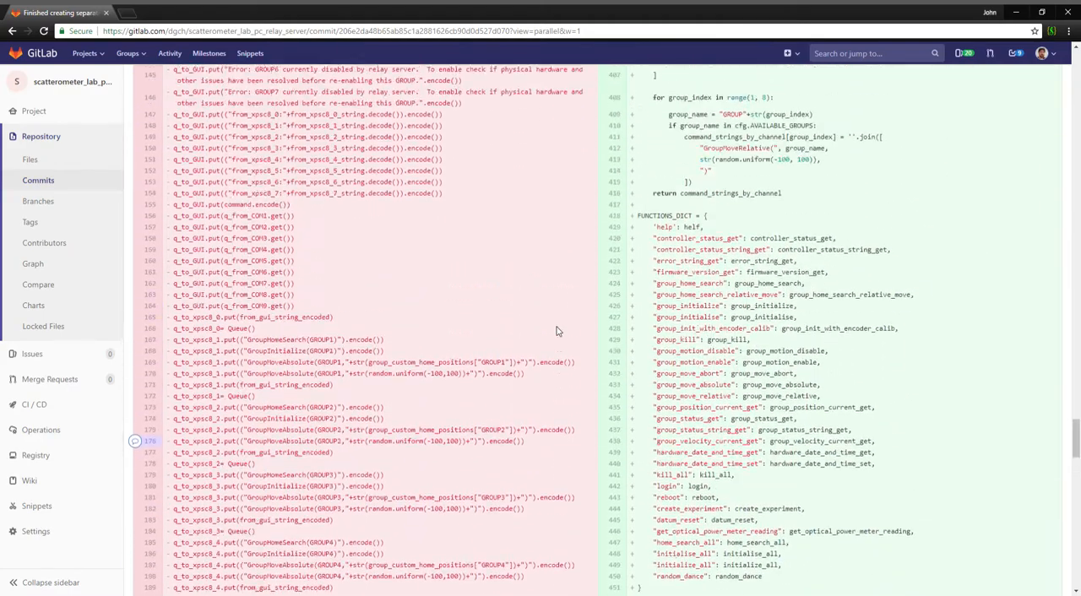
scroll("down", 3)
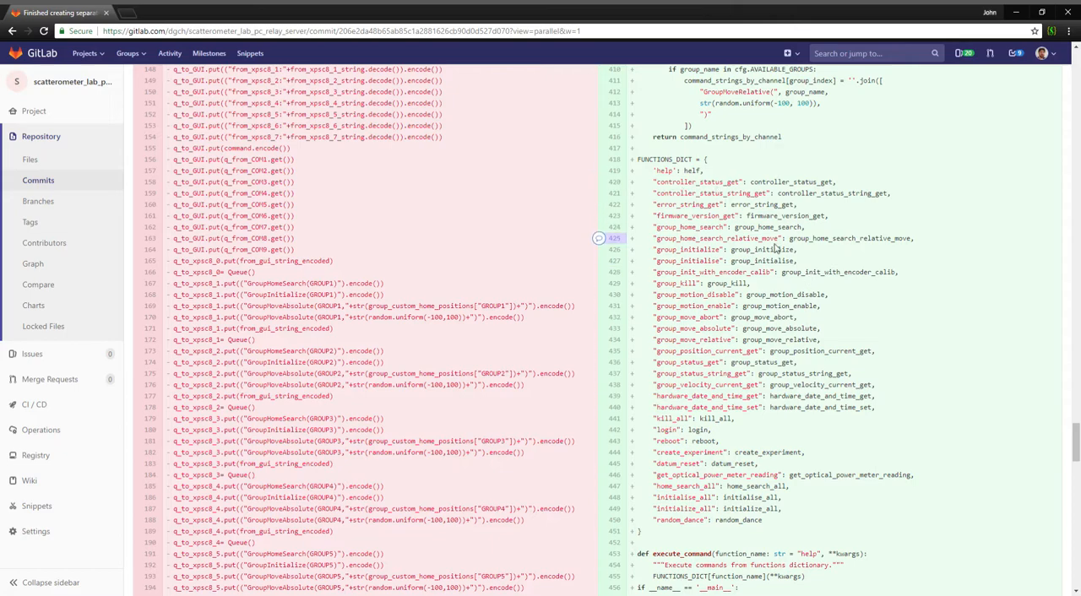
scroll("down", 3)
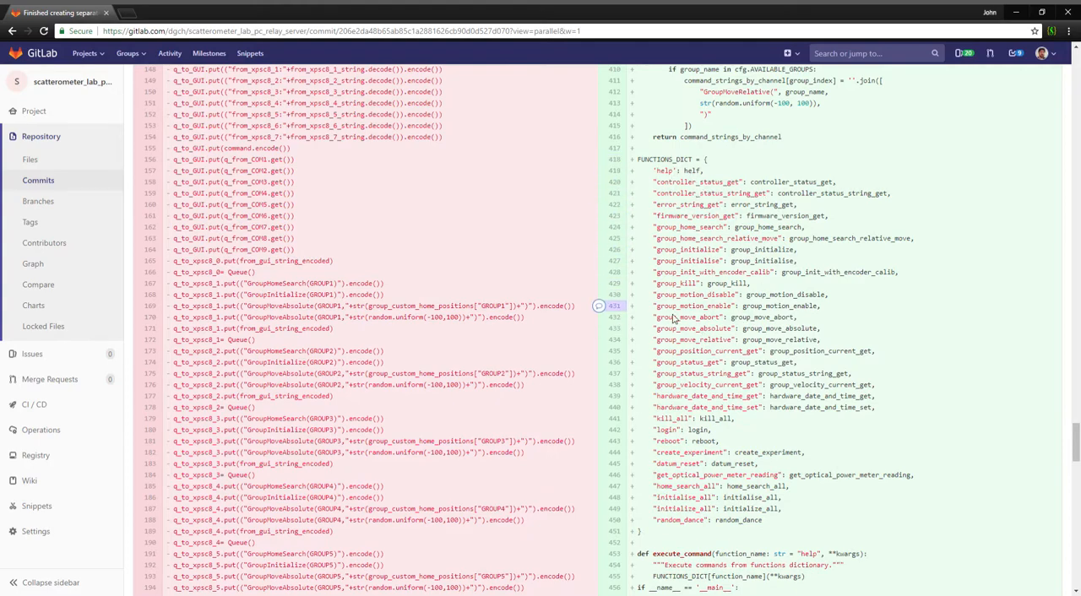
scroll("down", 3)
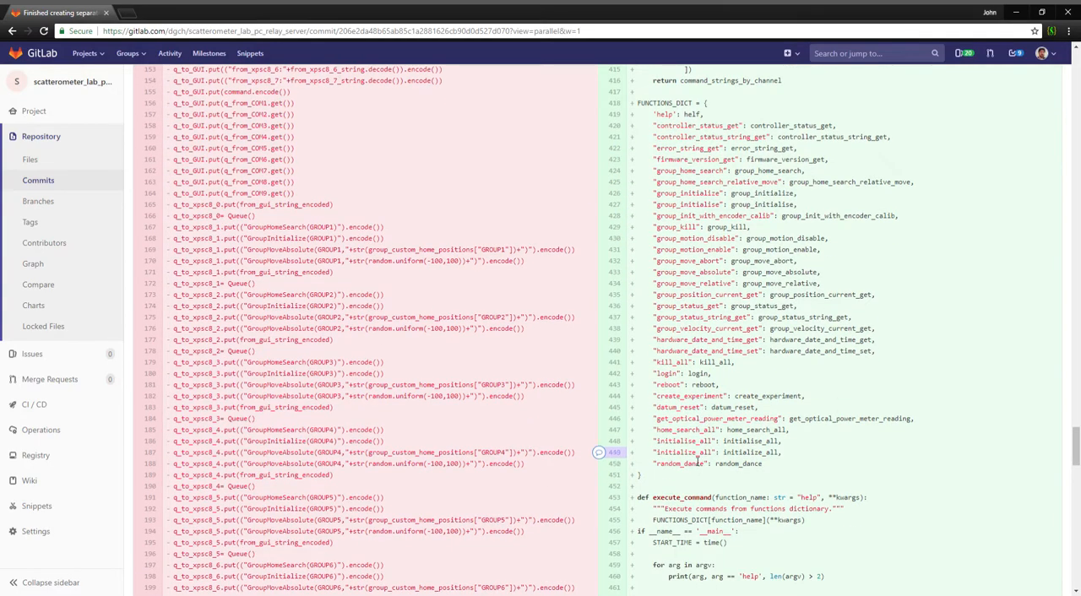
scroll("down", 3)
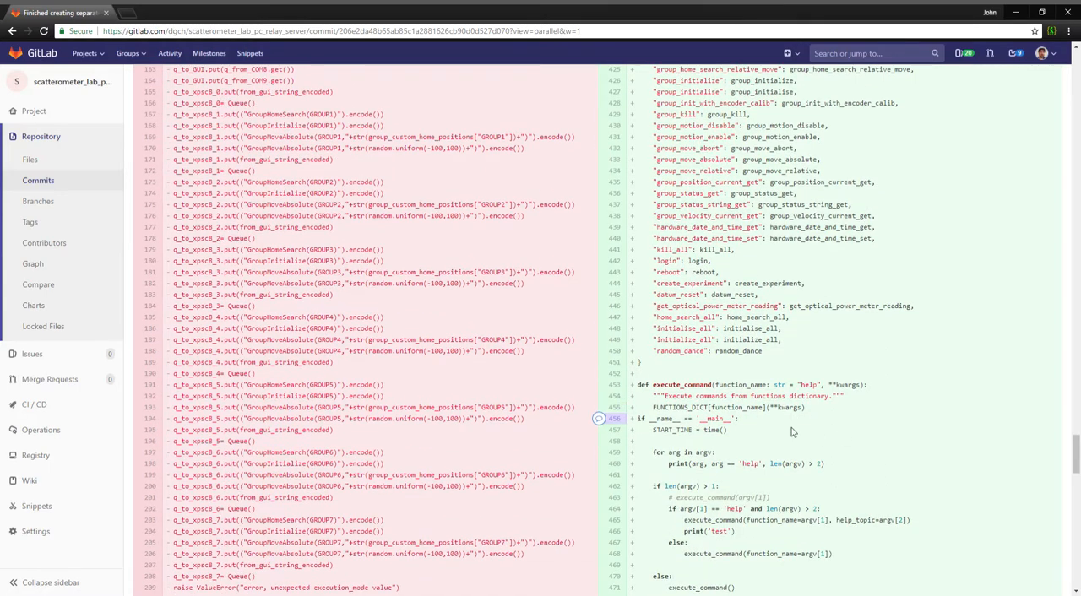
scroll("down", 3)
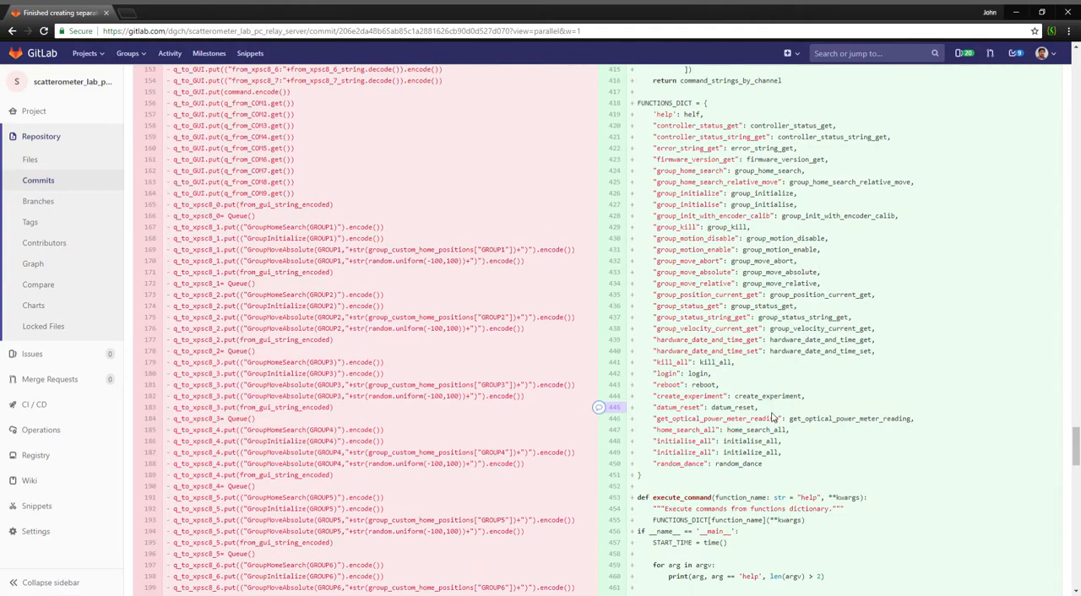
mouse_move(755, 364)
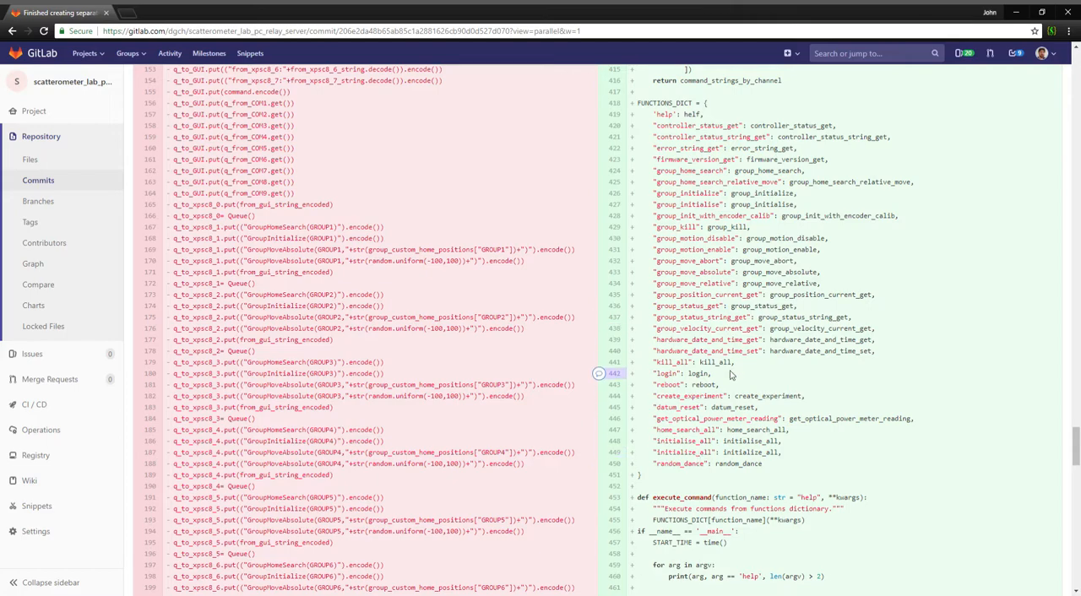
scroll("down", 3)
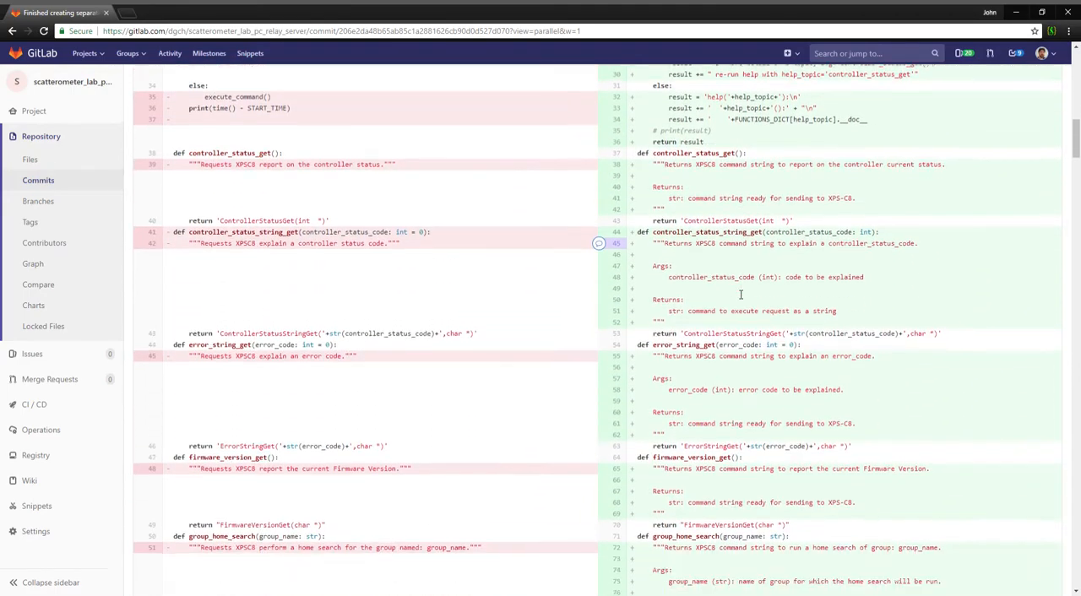
Scroll through the relay_commands.py diff showing the new XPS8 command docstring and imports.
scroll("down", 3)
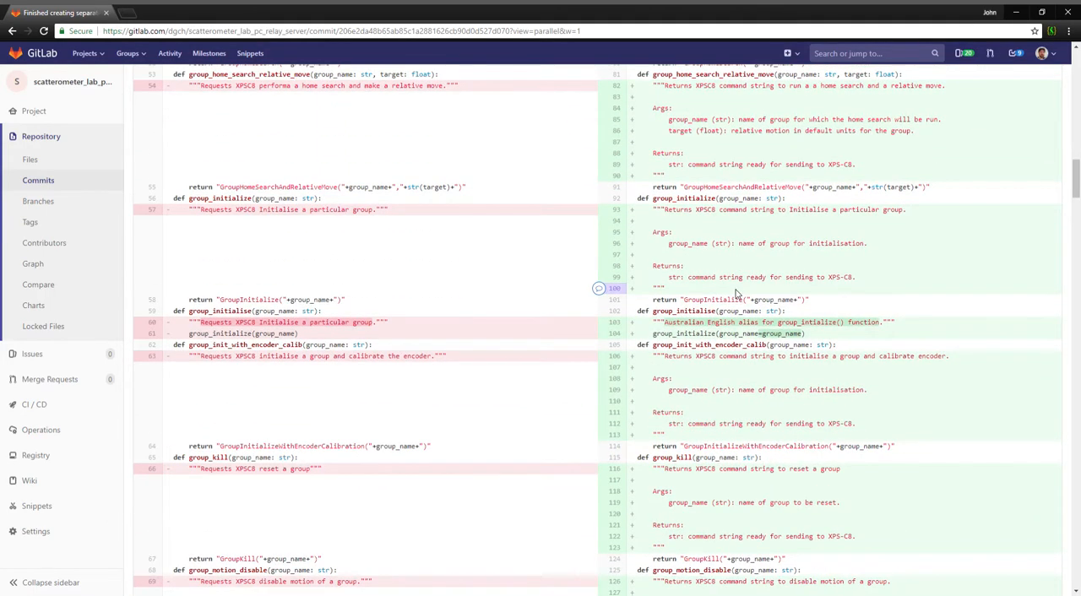
scroll("down", 3)
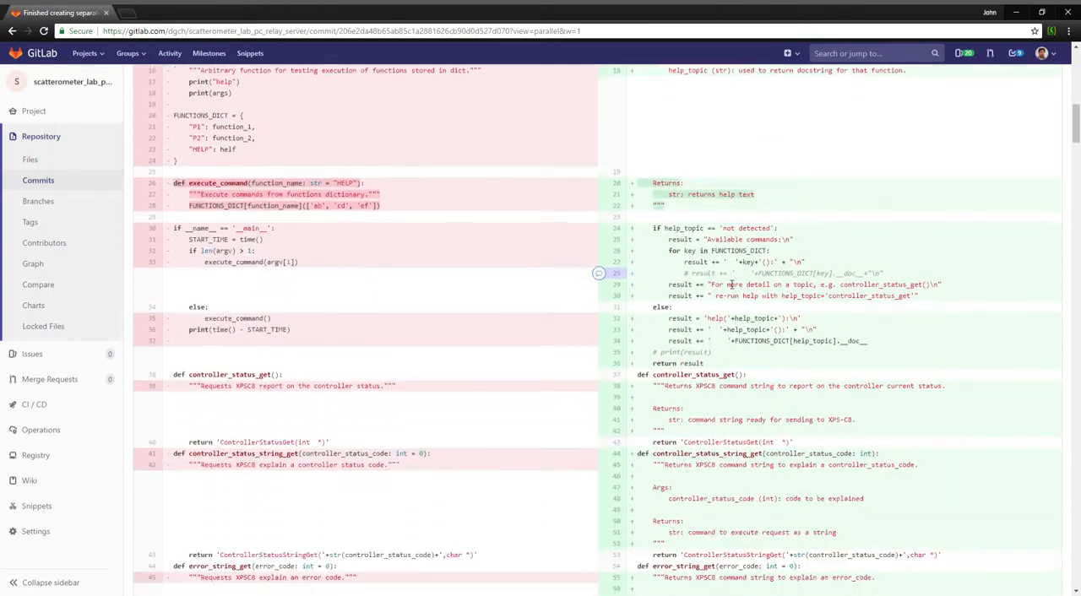
scroll("down", 3)
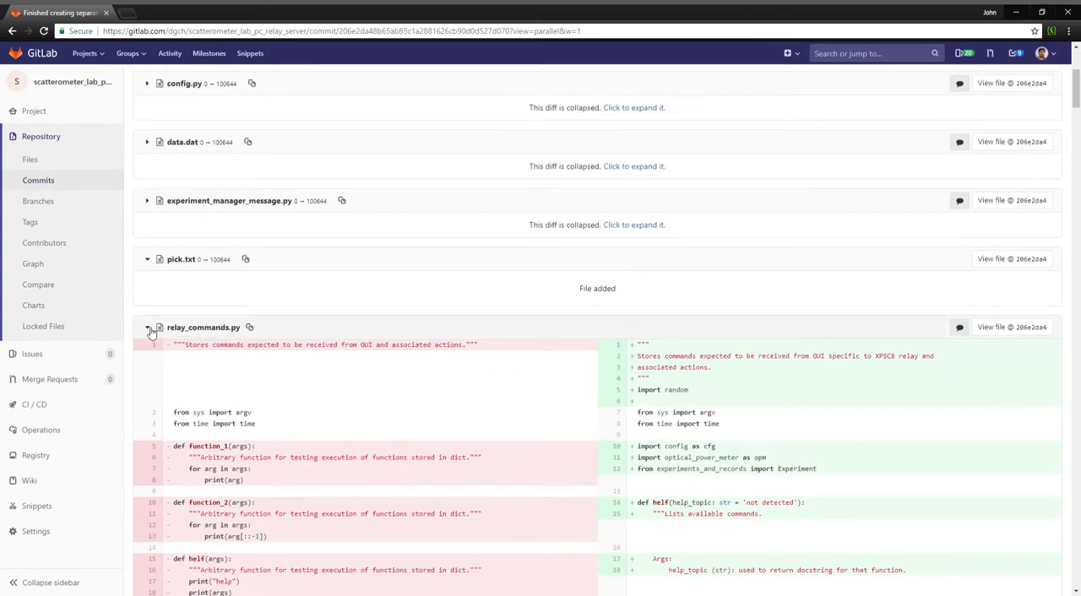
Collapse relay_commands.py and move down to relay_server.py's new relay_commands, config and experiment_manager_message imports.
left_click(147, 328)
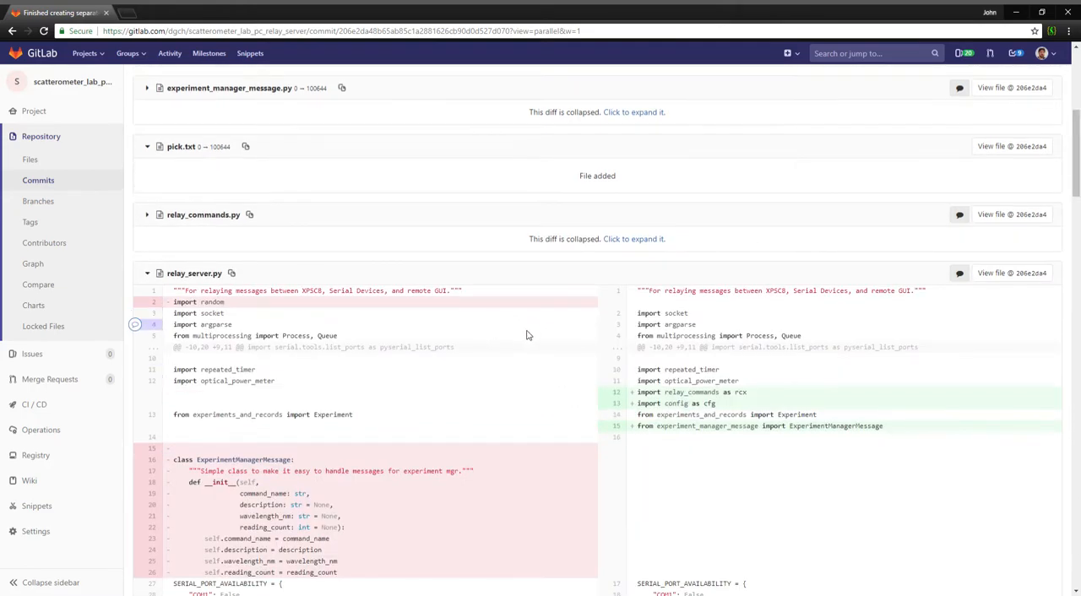
scroll("down", 3)
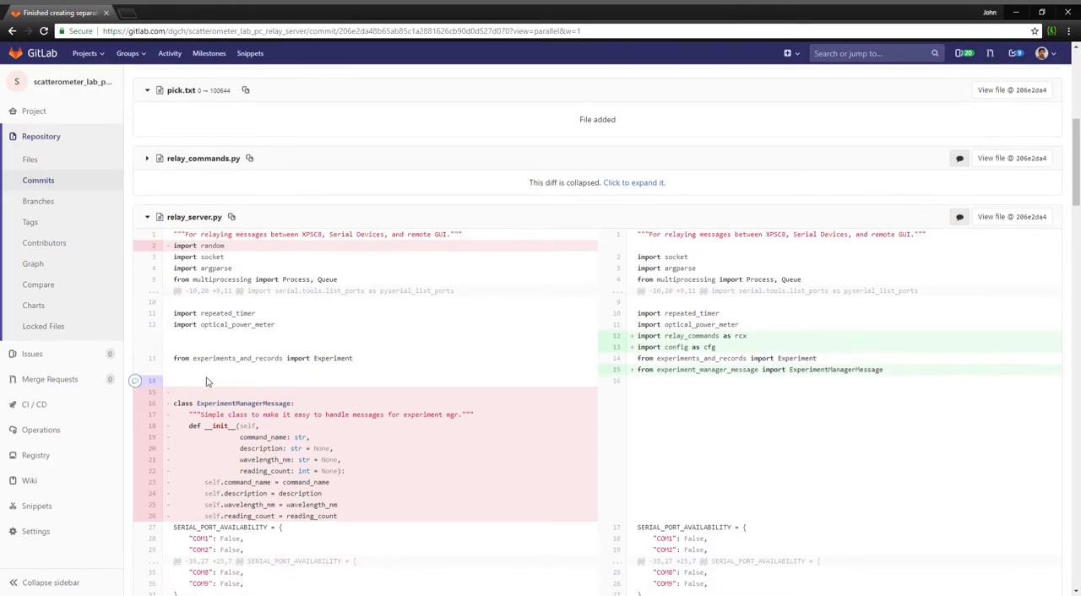
scroll("down", 3)
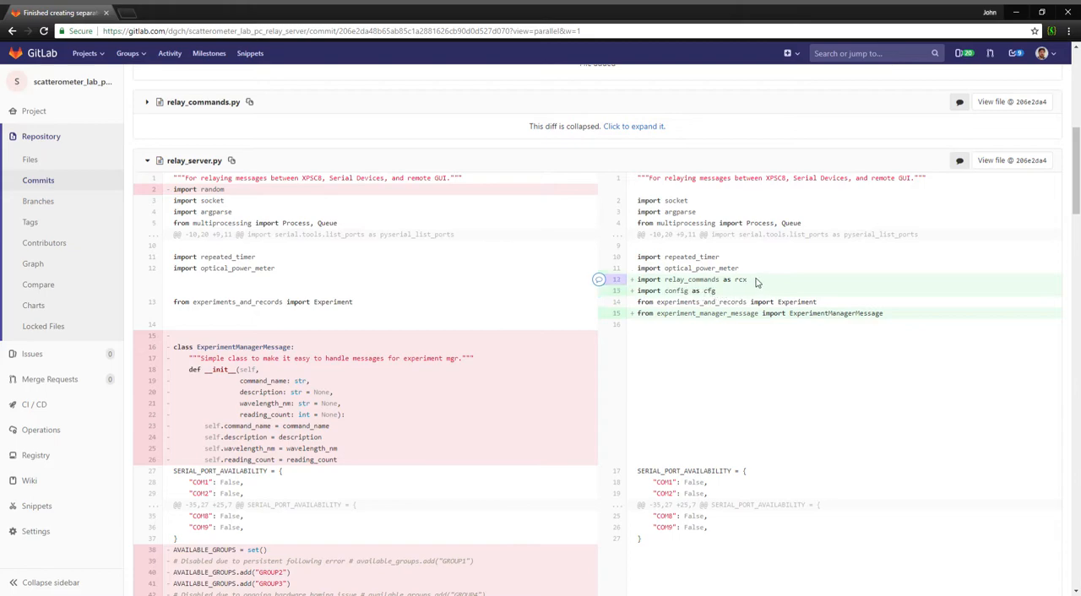
mouse_move(718, 281)
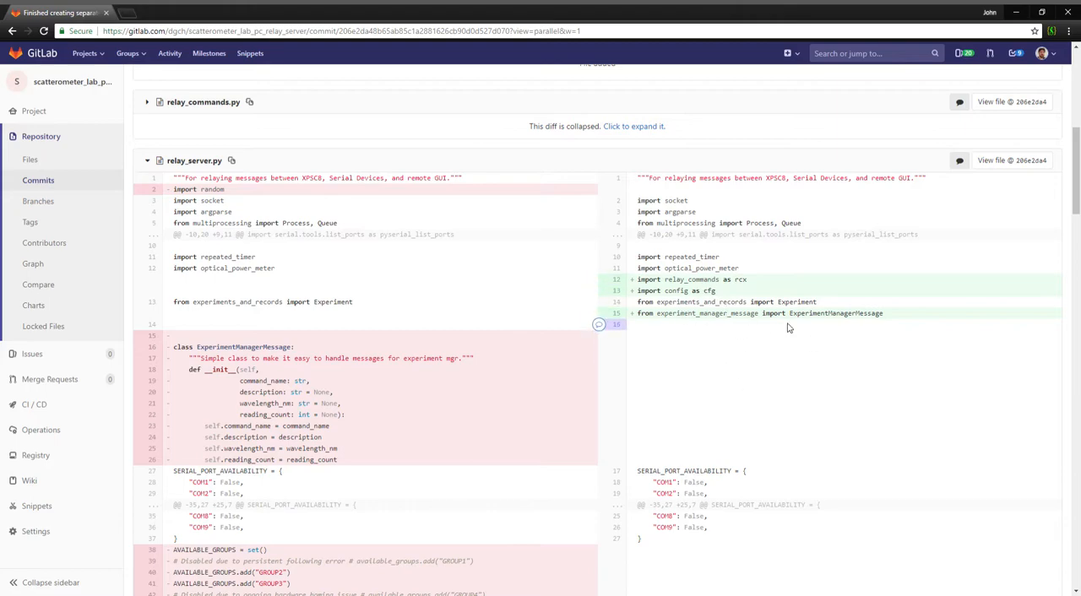
scroll("down", 3)
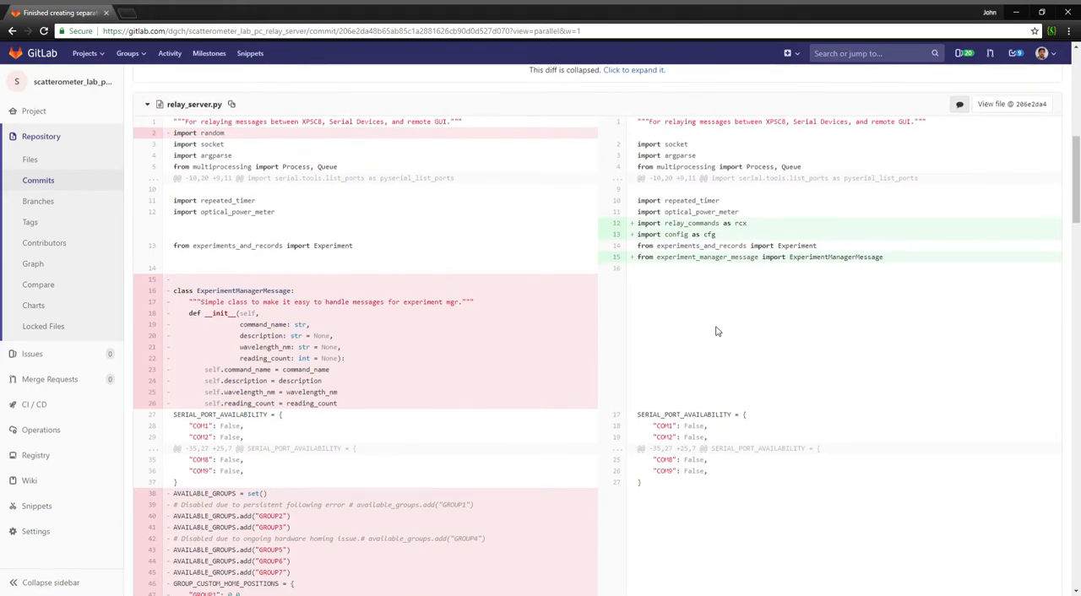
scroll("down", 3)
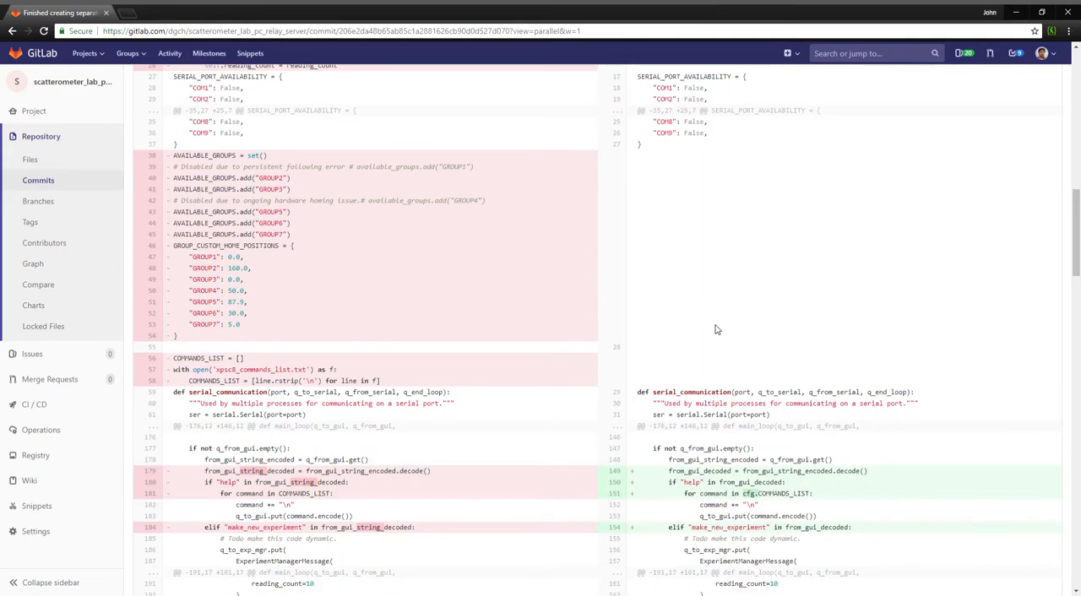
scroll("down", 3)
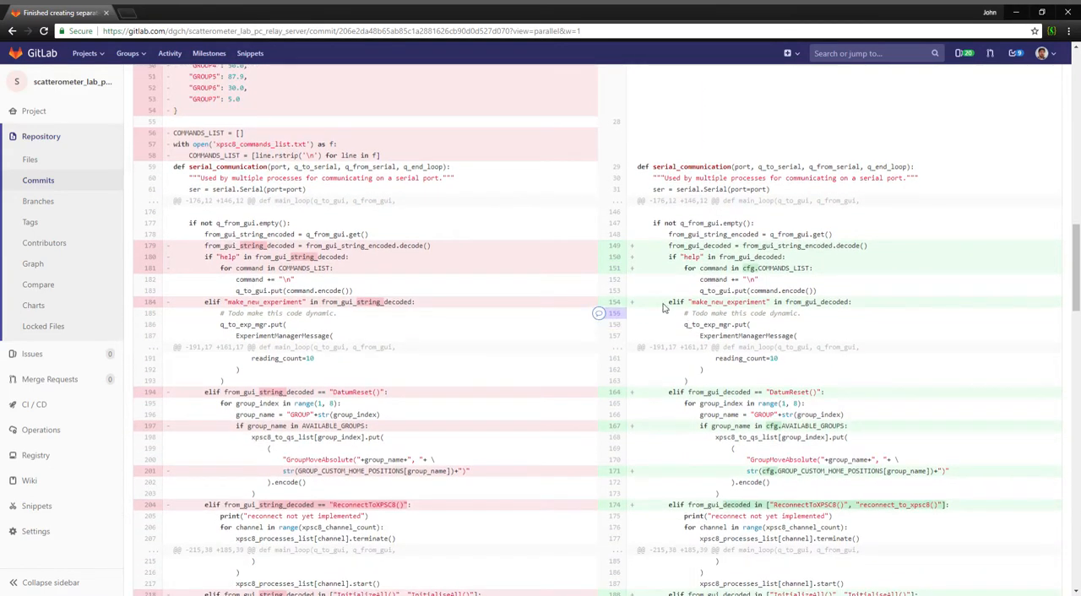
scroll("down", 3)
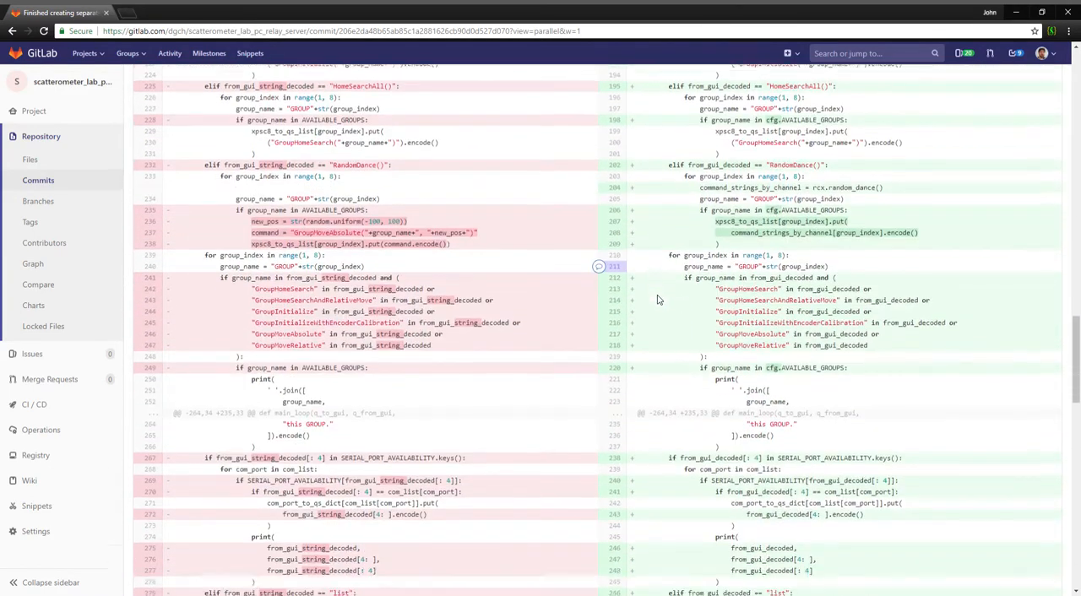
scroll("down", 3)
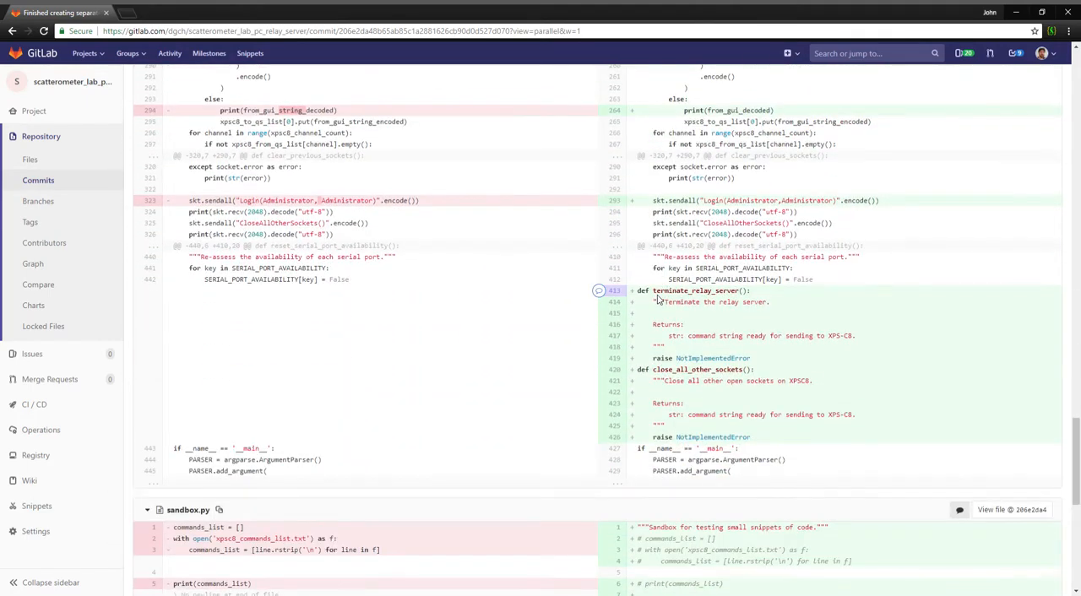
scroll("down", 3)
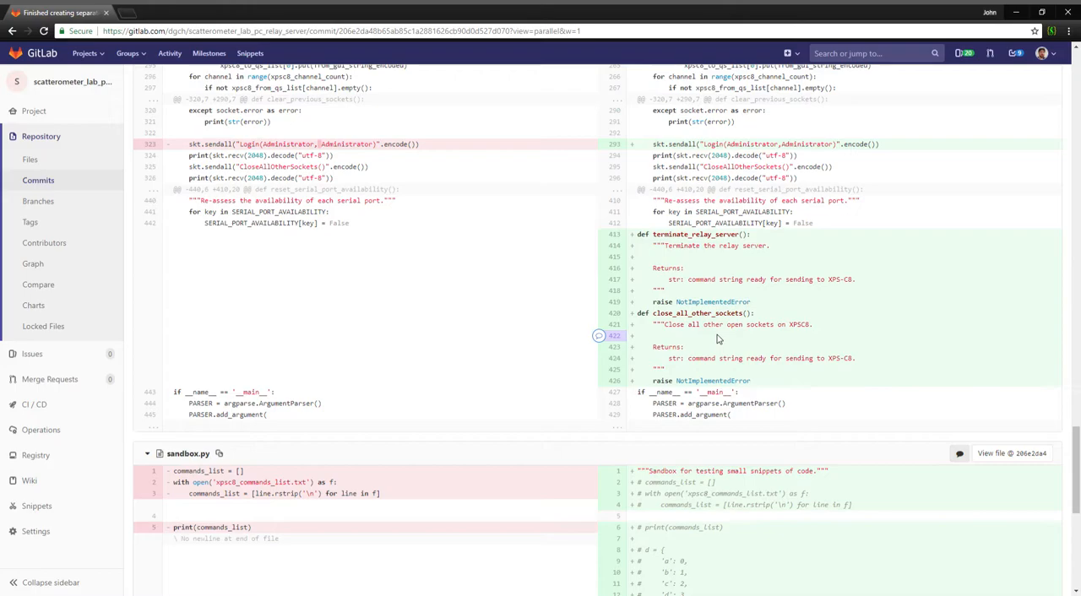
scroll("down", 3)
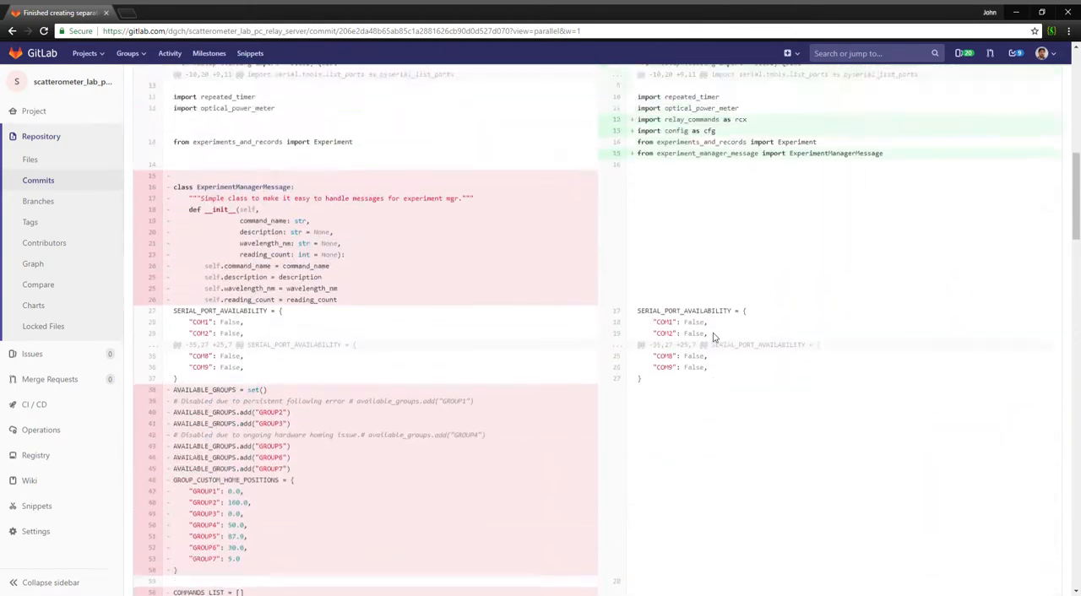
Collapse relay_server.py, expand xps8_commands_list.txt's removed contents and reach config.py's added contents.
scroll("down", 3)
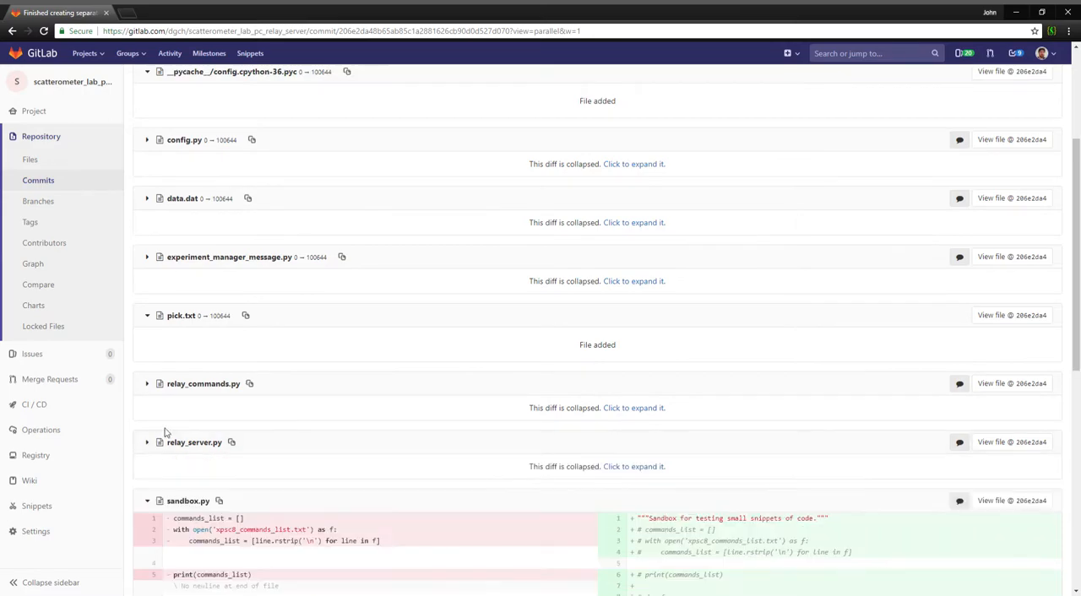
scroll("down", 3)
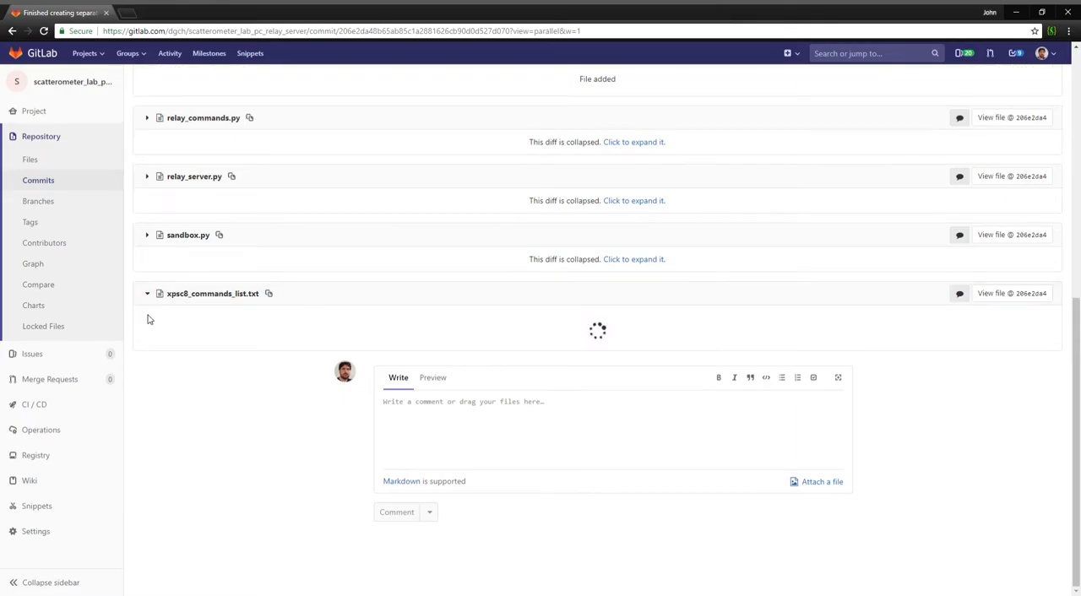
left_click(146, 294)
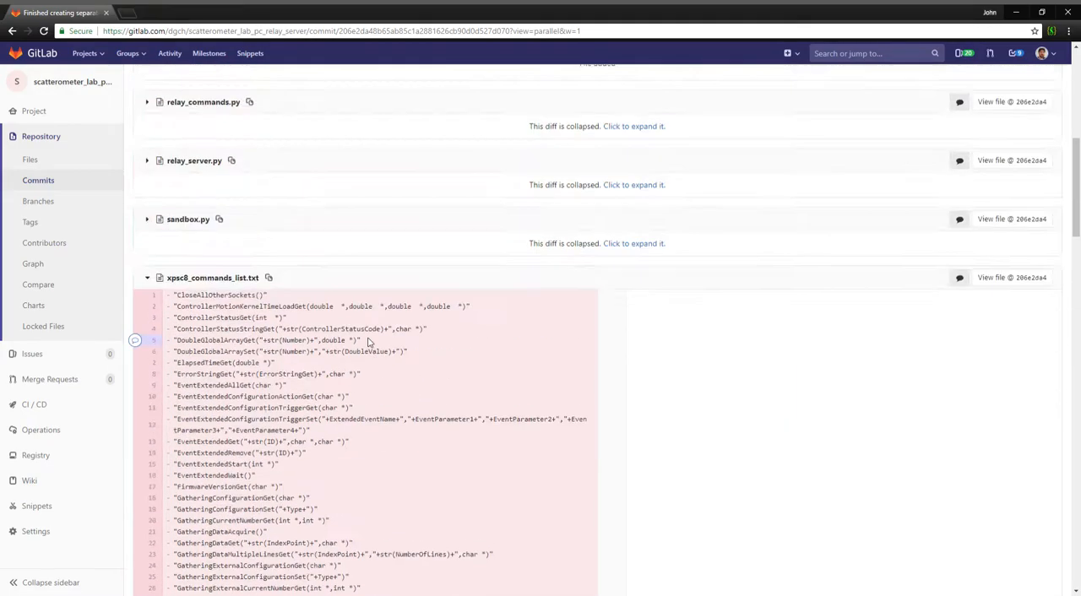
scroll("down", 3)
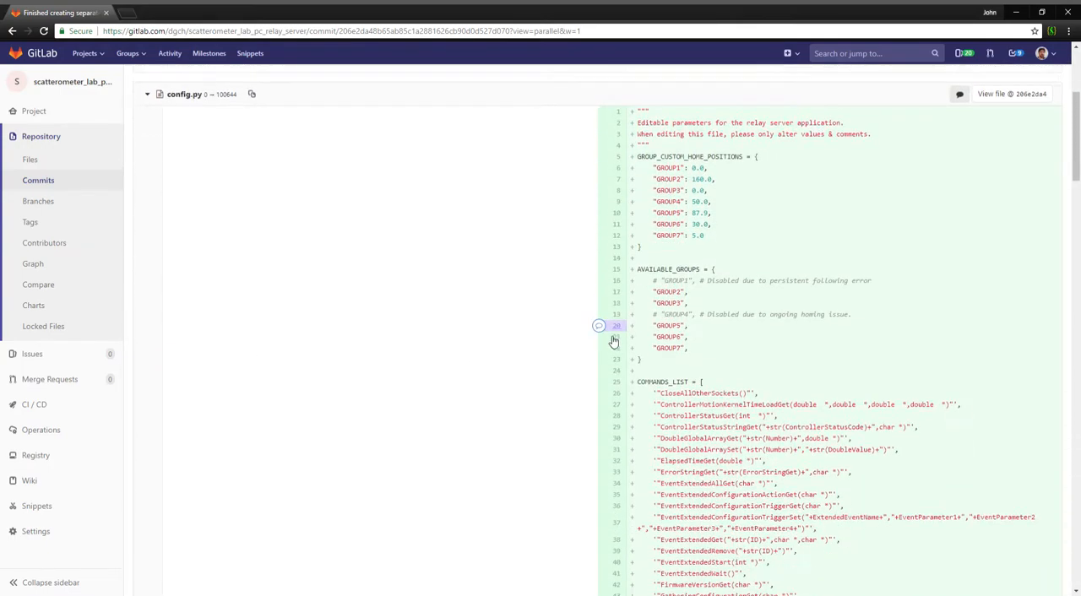
scroll("down", 3)
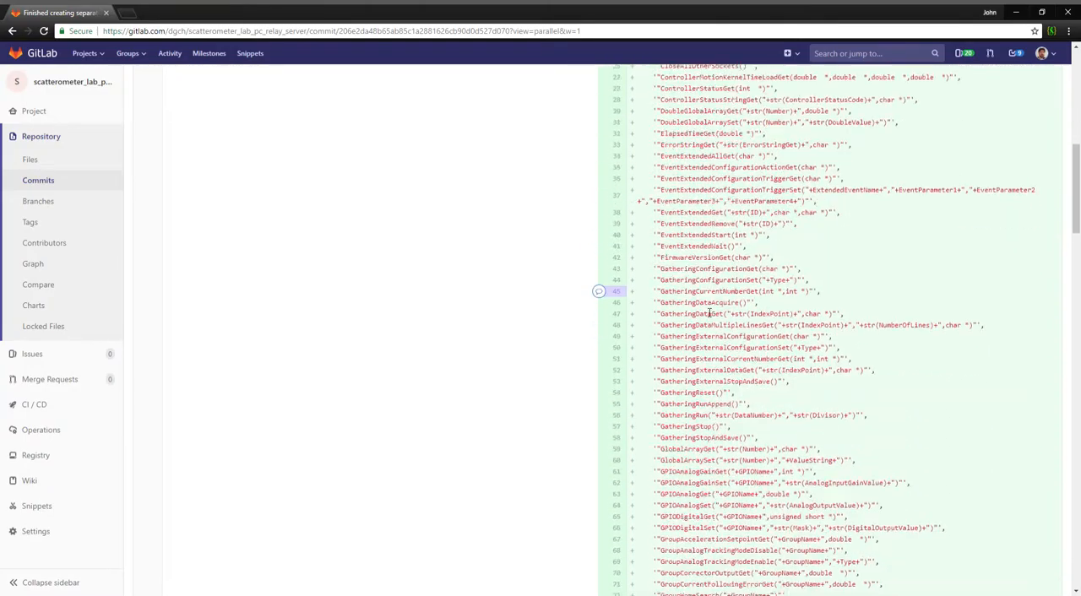
scroll("down", 3)
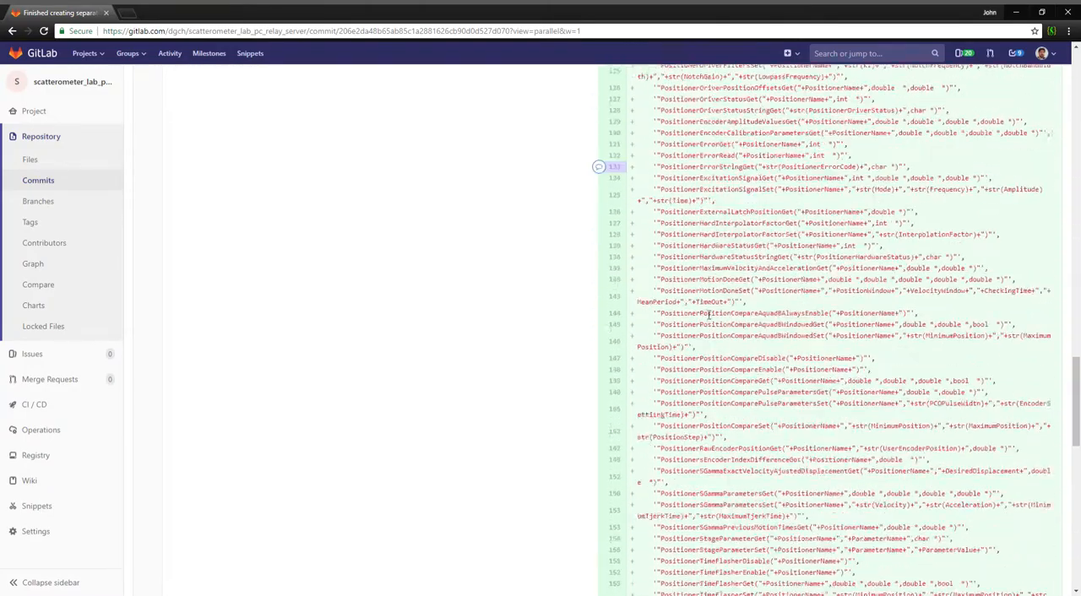
scroll("up", 3)
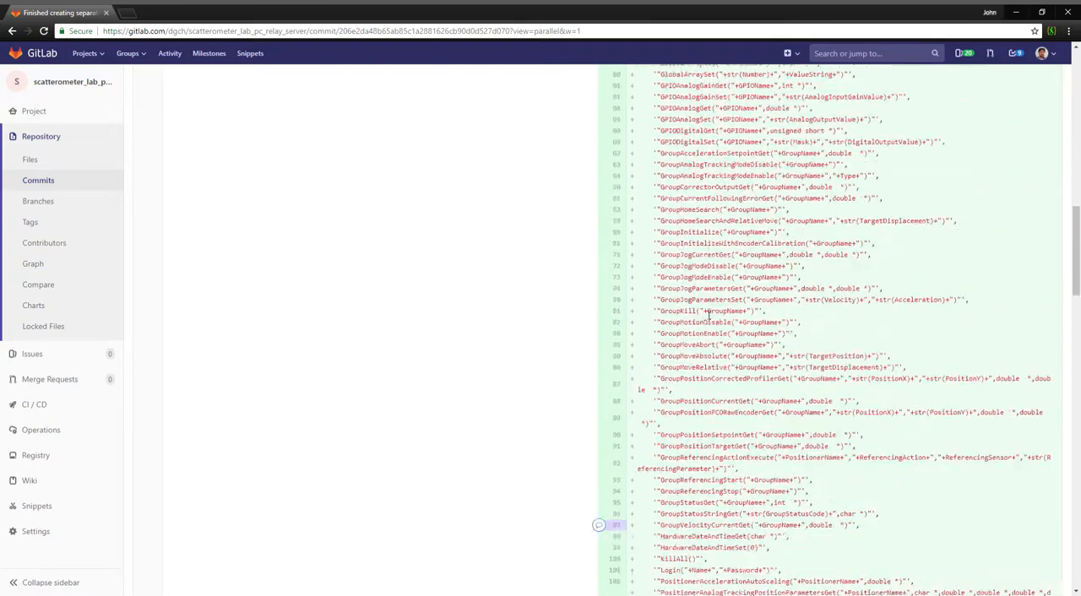
scroll("up", 3)
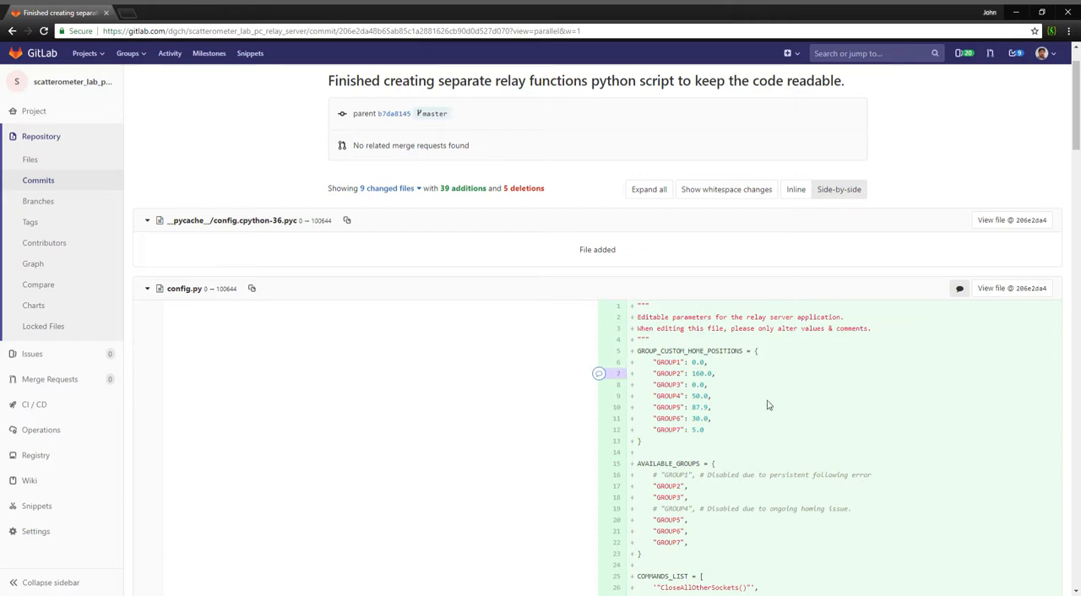
scroll("down", 3)
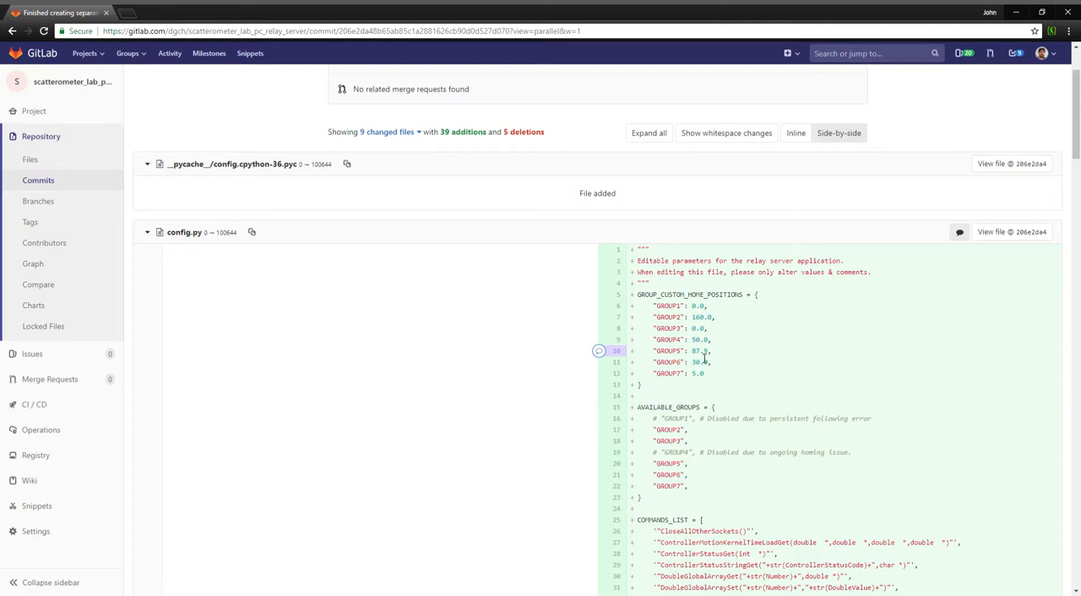
scroll("down", 3)
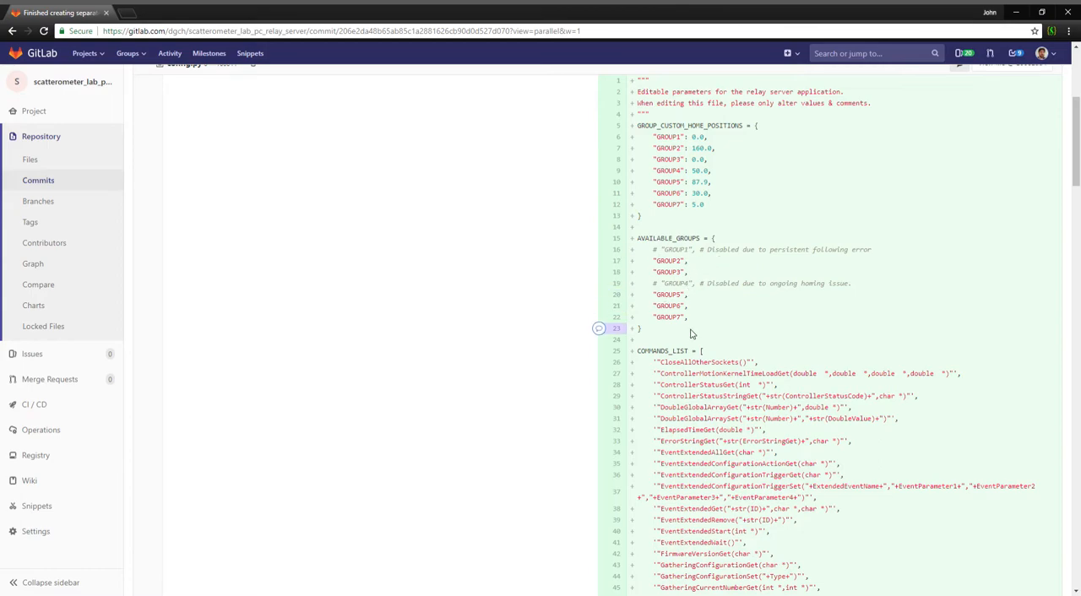
scroll("down", 3)
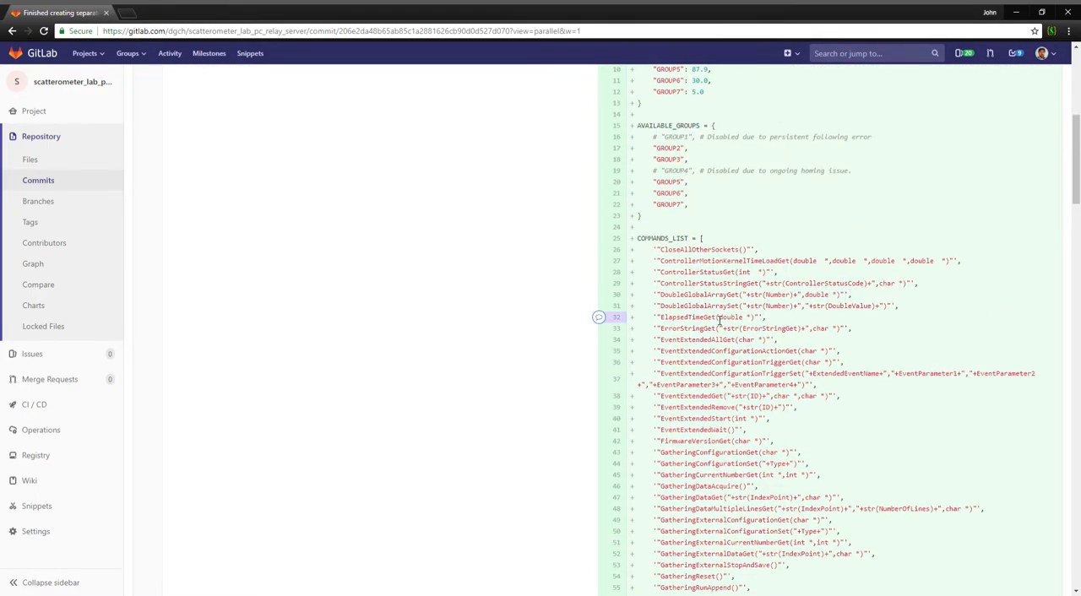